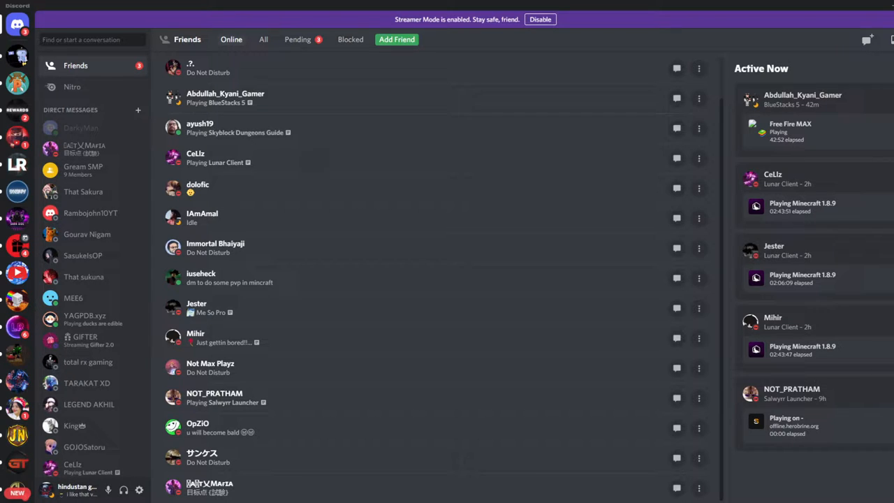
{"action": "mouse_move", "coordinate": [153, 296]}
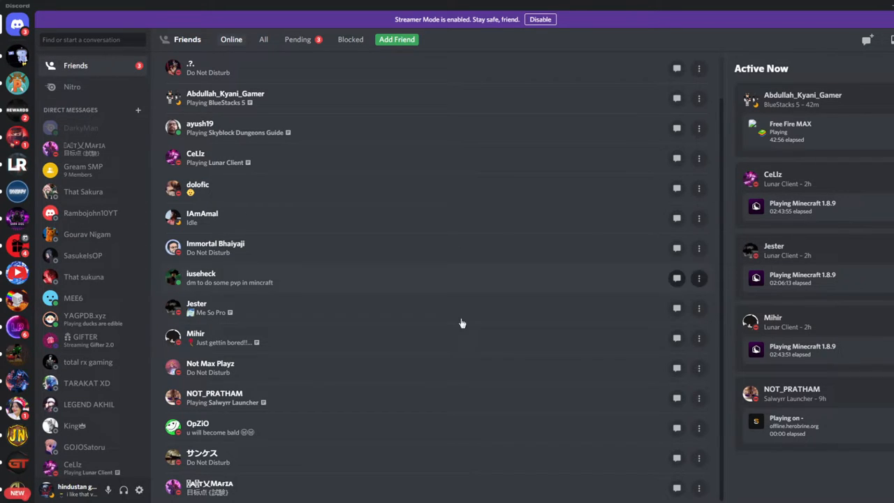
{"action": "mouse_move", "coordinate": [646, 363]}
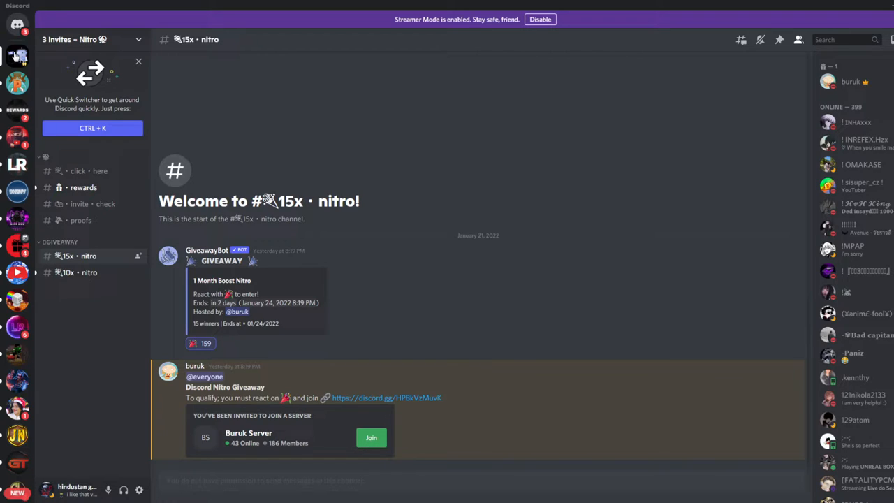
{"action": "left_click", "coordinate": [91, 39]}
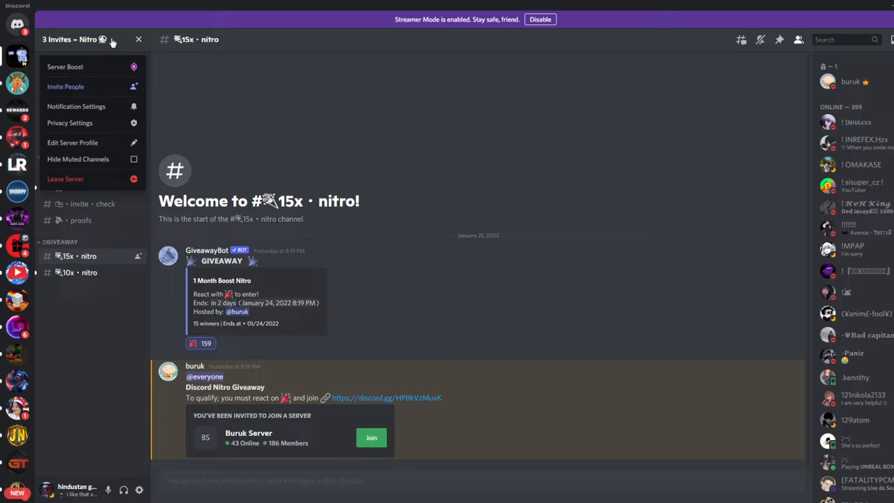
{"action": "left_click", "coordinate": [95, 39]}
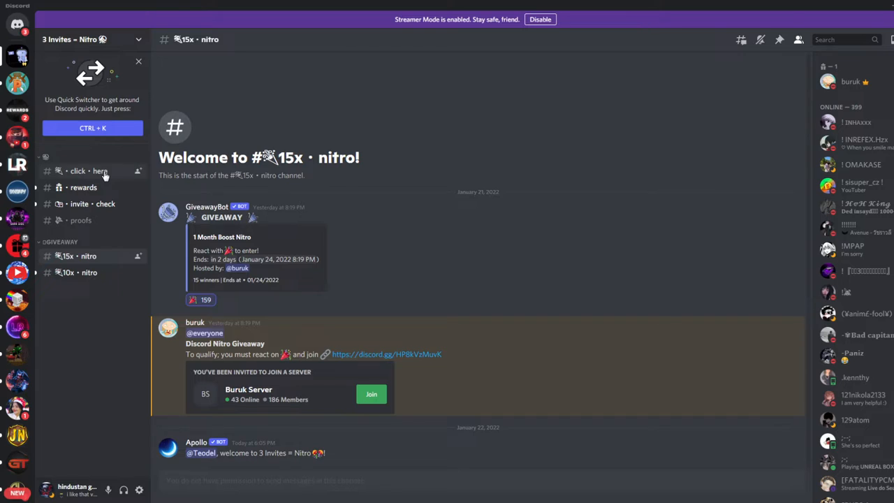
Review the invite reward tiers in the rewards channel, then view the click here channel's Free Nitro post
{"action": "left_click", "coordinate": [84, 187]}
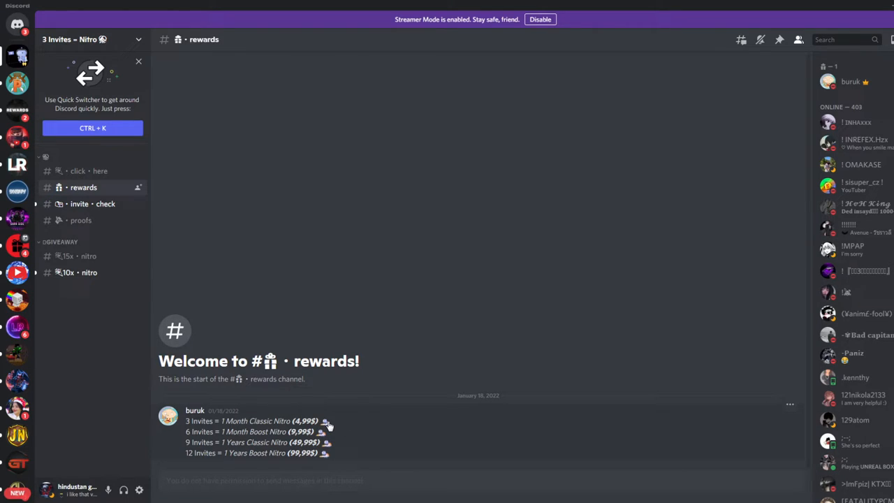
{"action": "mouse_move", "coordinate": [116, 5]}
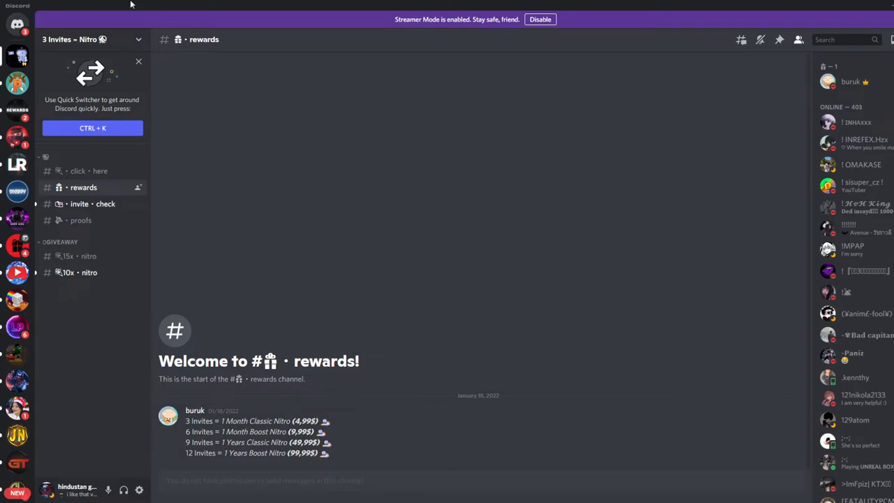
{"action": "left_click", "coordinate": [89, 171]}
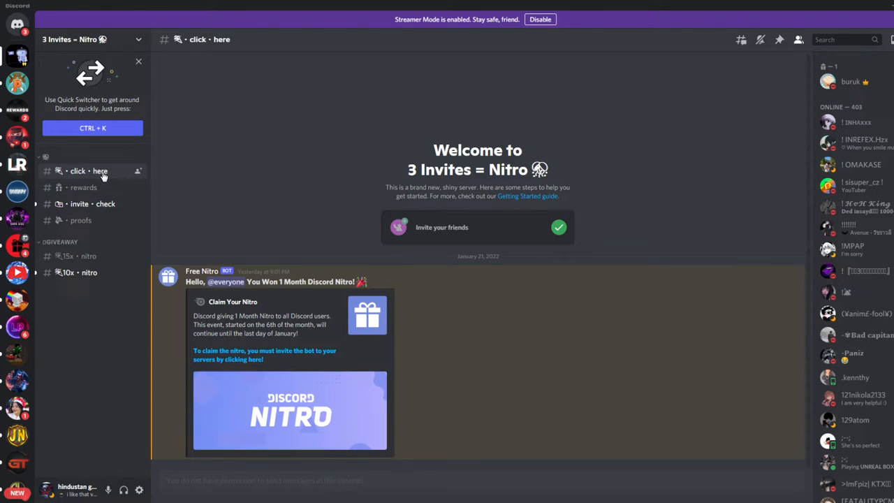
{"action": "left_click", "coordinate": [84, 187]}
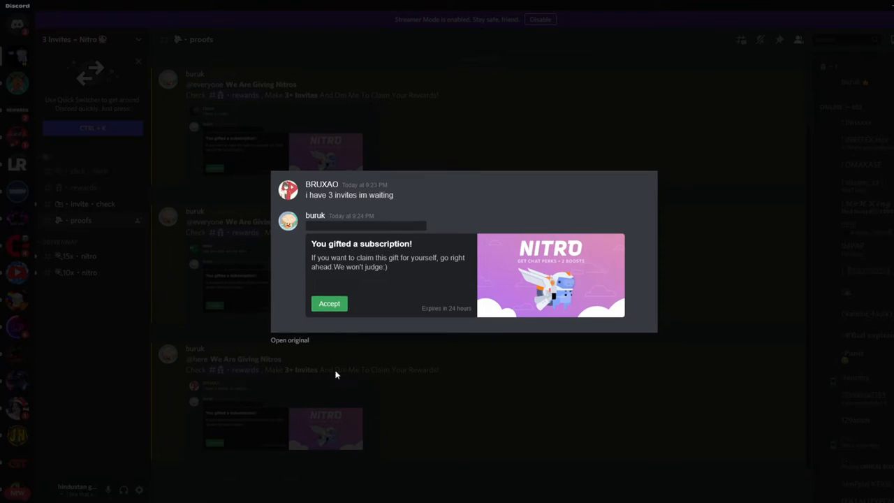
{"action": "mouse_move", "coordinate": [329, 204]}
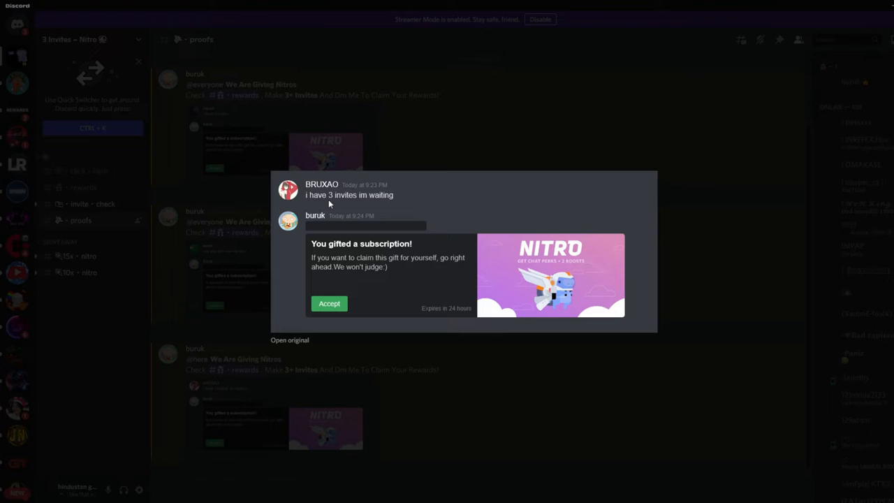
{"action": "mouse_move", "coordinate": [405, 369]}
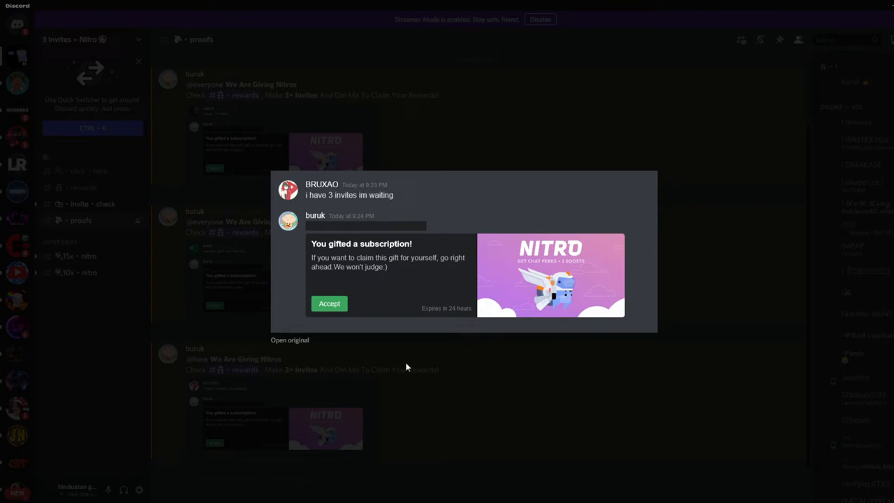
{"action": "left_click", "coordinate": [92, 203]}
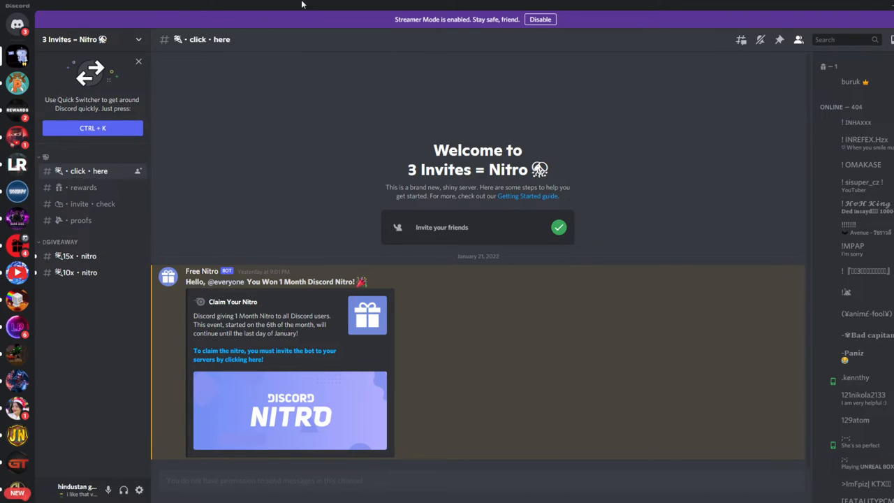
{"action": "left_click", "coordinate": [855, 81]}
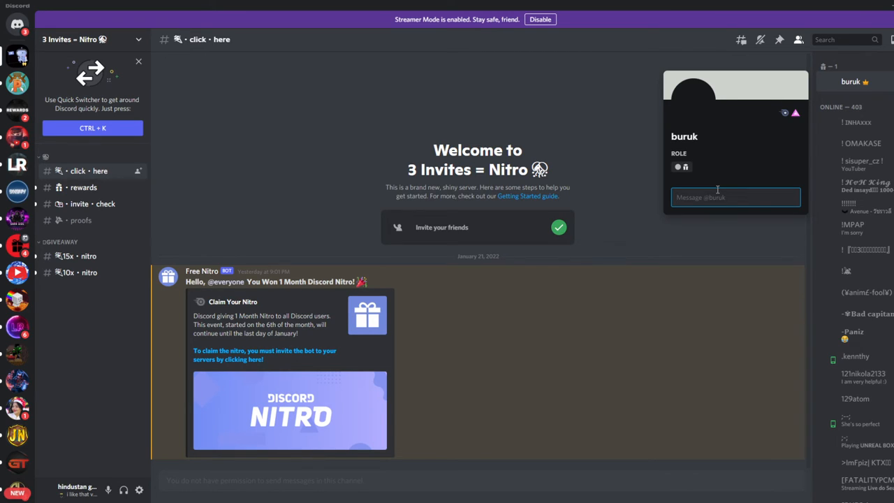
{"action": "left_click", "coordinate": [593, 447]}
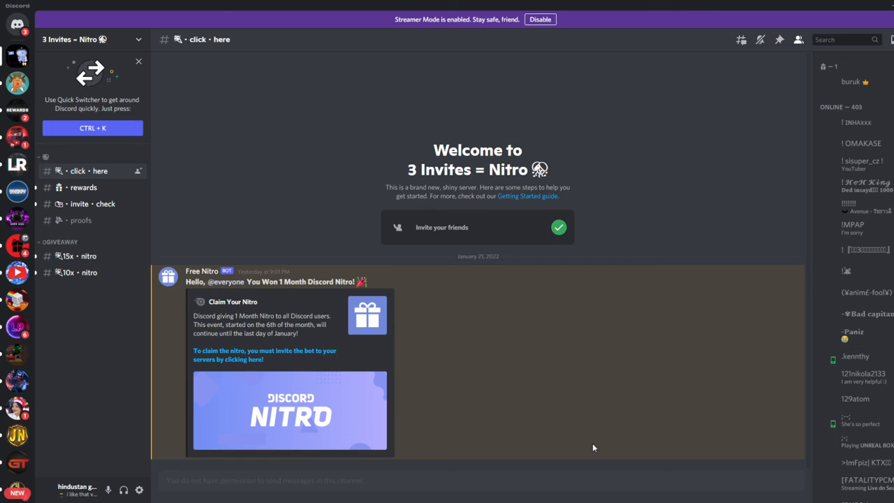
{"action": "mouse_move", "coordinate": [551, 430]}
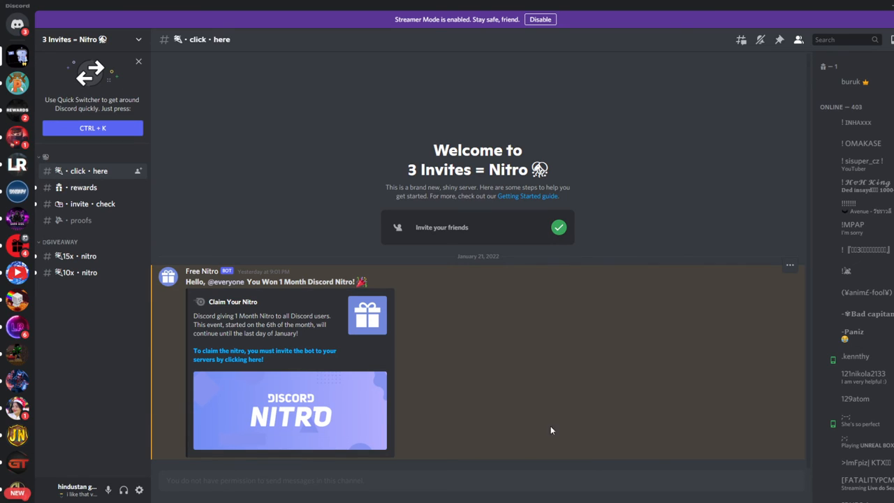